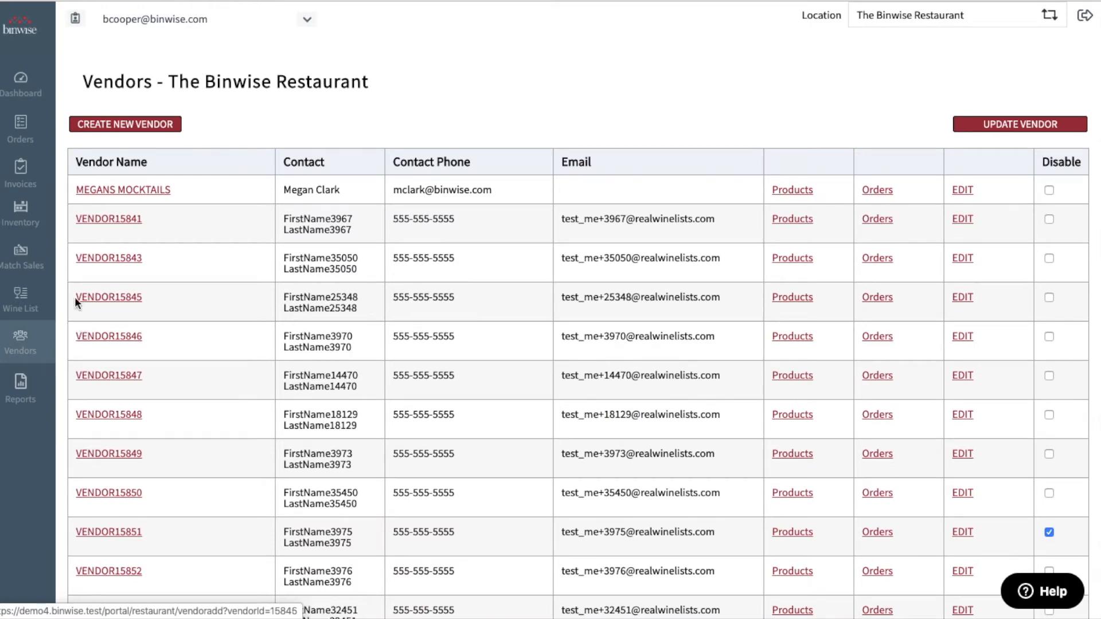
left_click(125, 123)
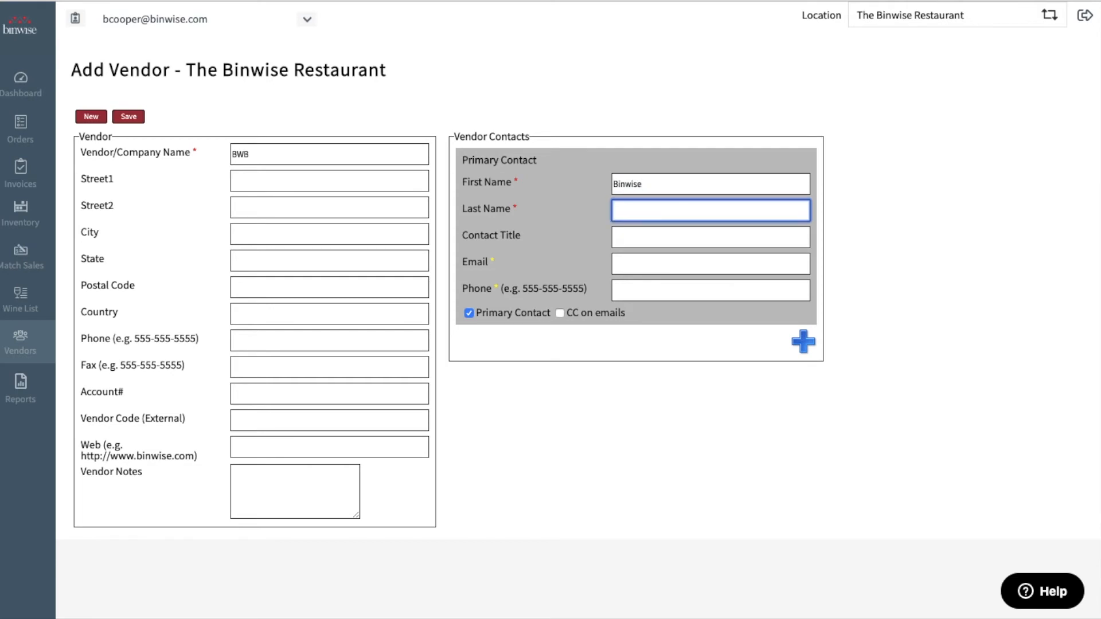
type("Vendo")
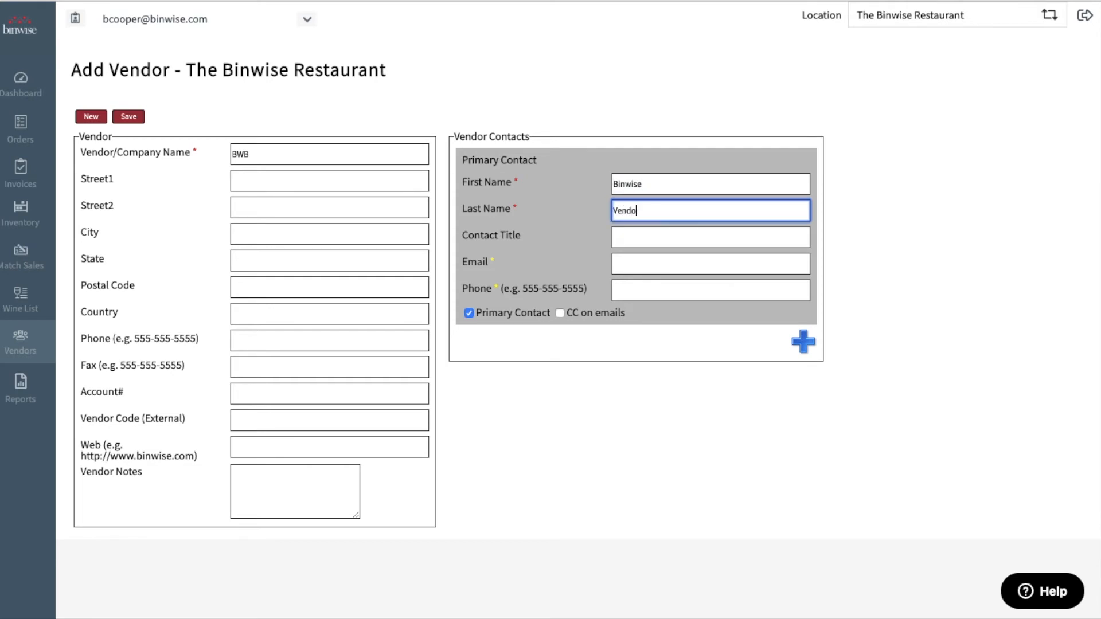
type("555-555-5")
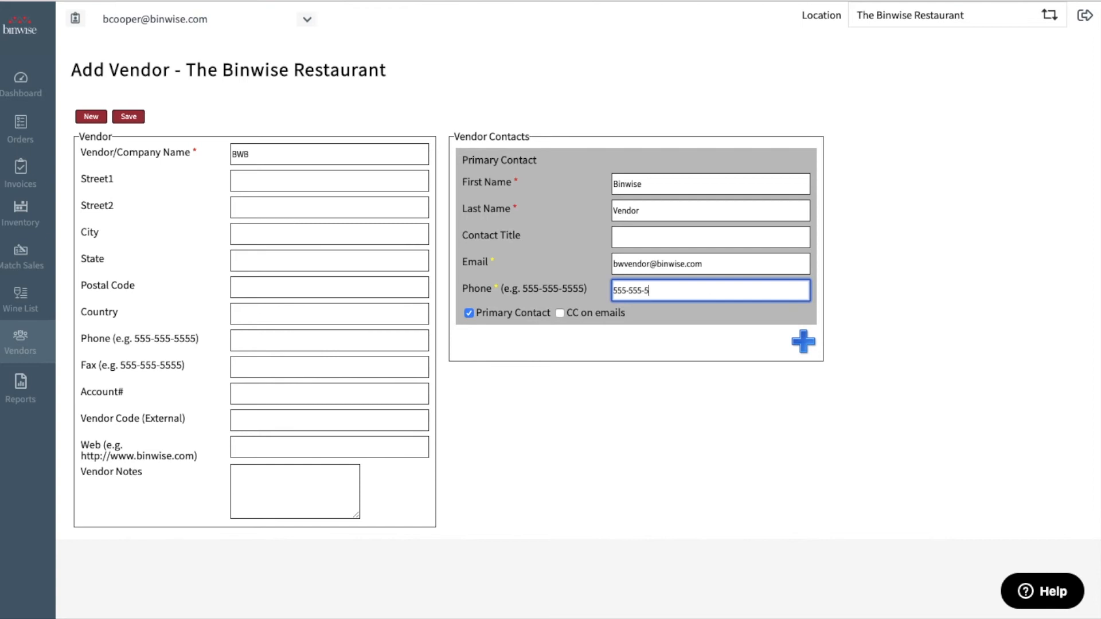
type("555")
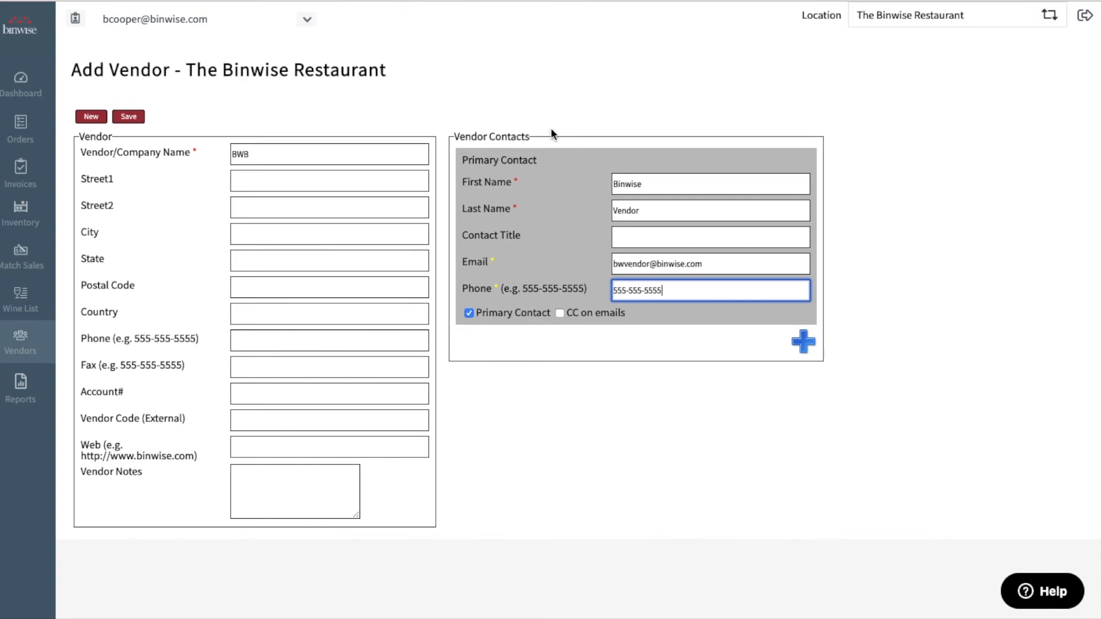
- Save the new vendor BWB and return to the Vendors list
left_click(128, 116)
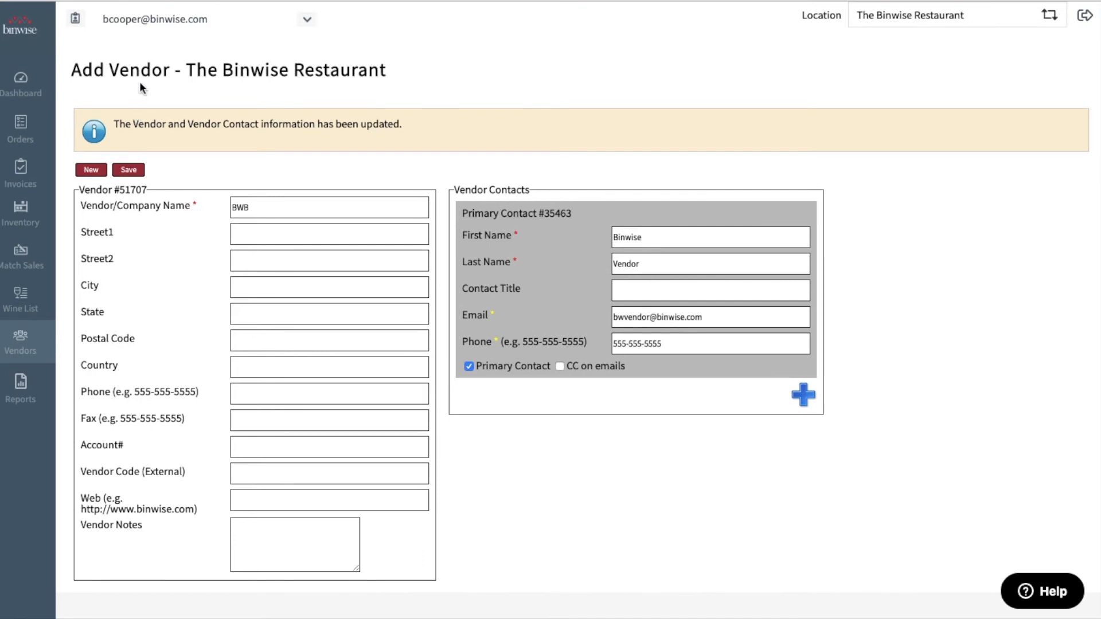
mouse_move(68, 166)
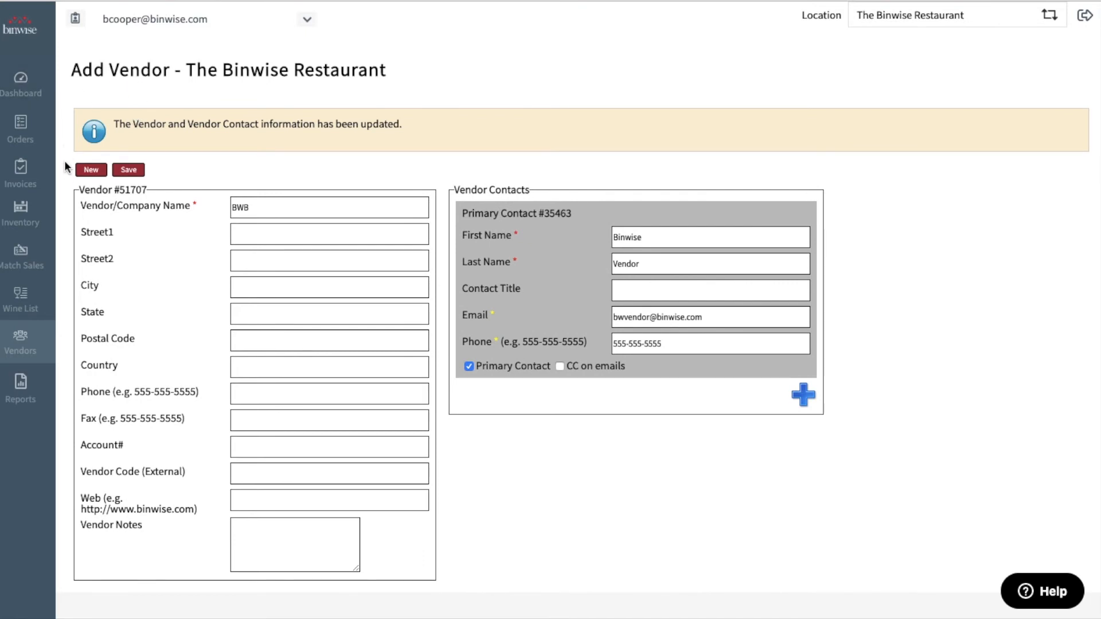
left_click(21, 342)
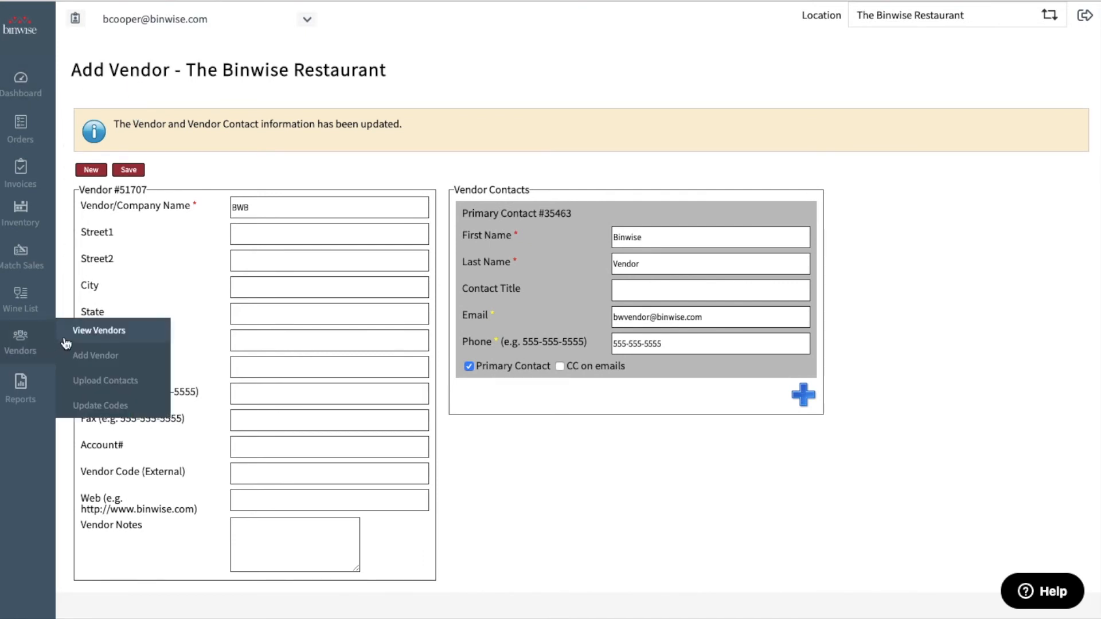